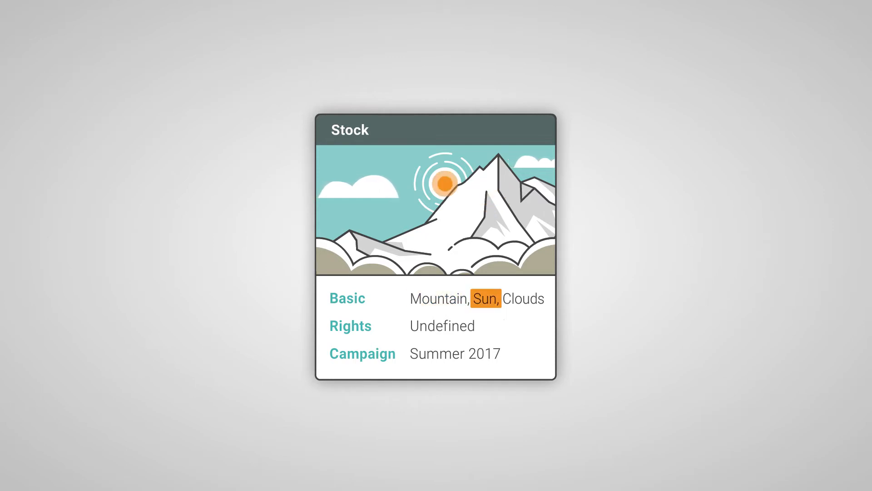
# Set the mountain image's Rights to Creative Commons from the rights type list.
pyautogui.click(442, 325)
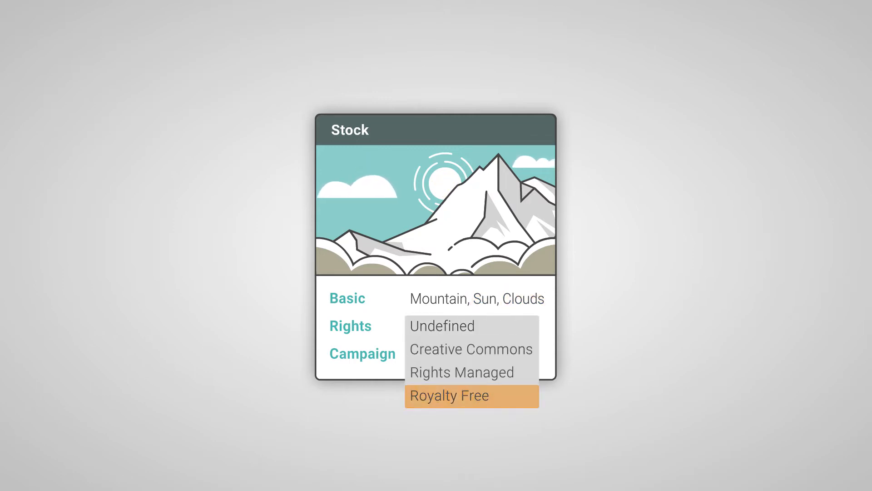
pyautogui.click(470, 349)
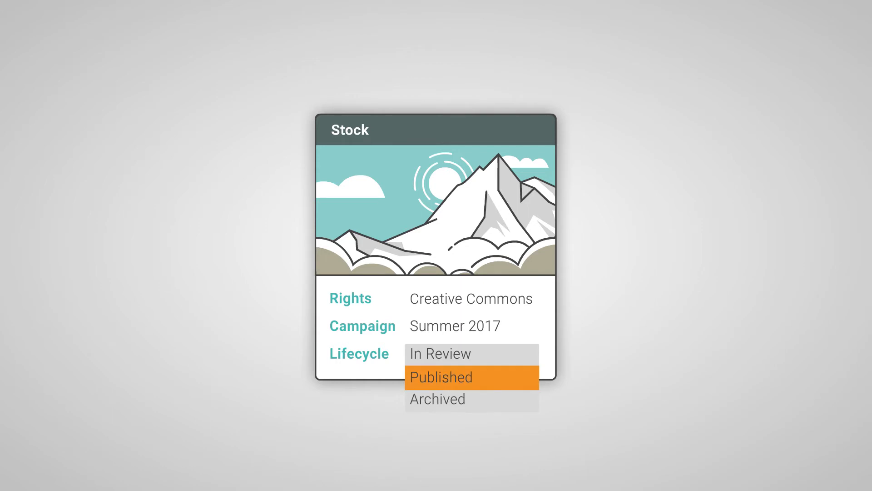
# Set the image's Lifecycle status to Archived.
pyautogui.click(435, 398)
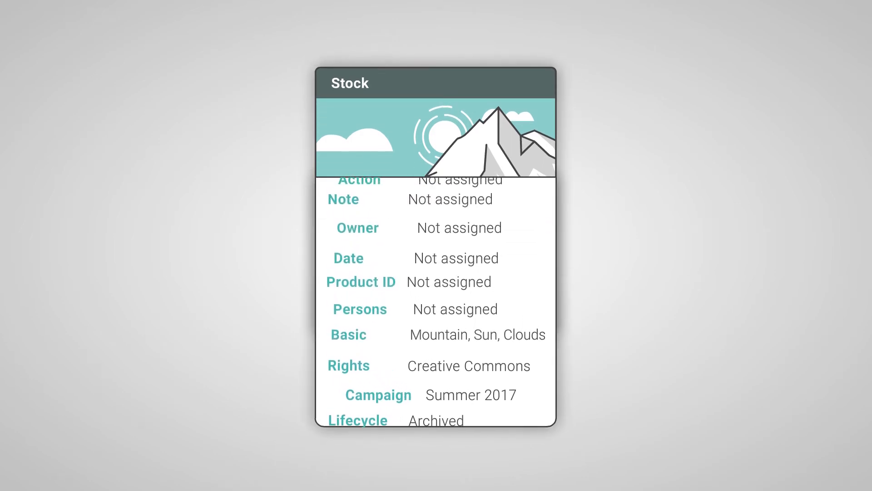
# Scroll the stock card to reveal all metadata fields from Creator down to Lifecycle.
pyautogui.scroll(-3)
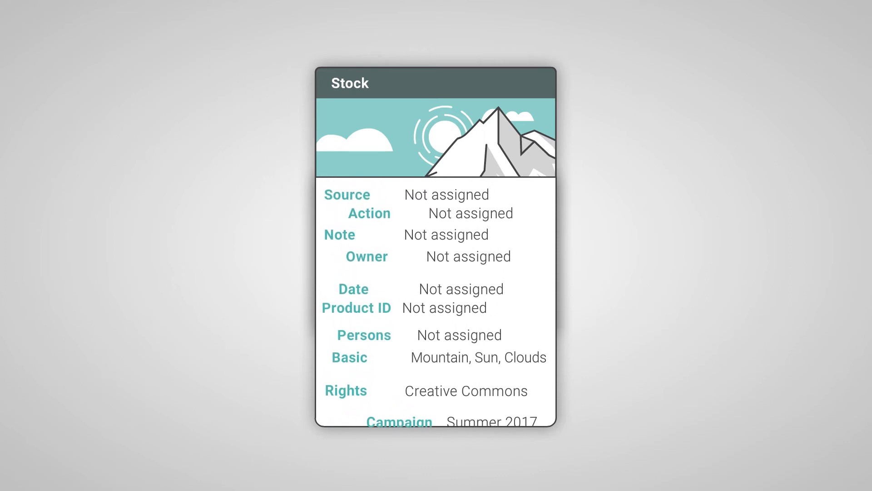
pyautogui.scroll(-3)
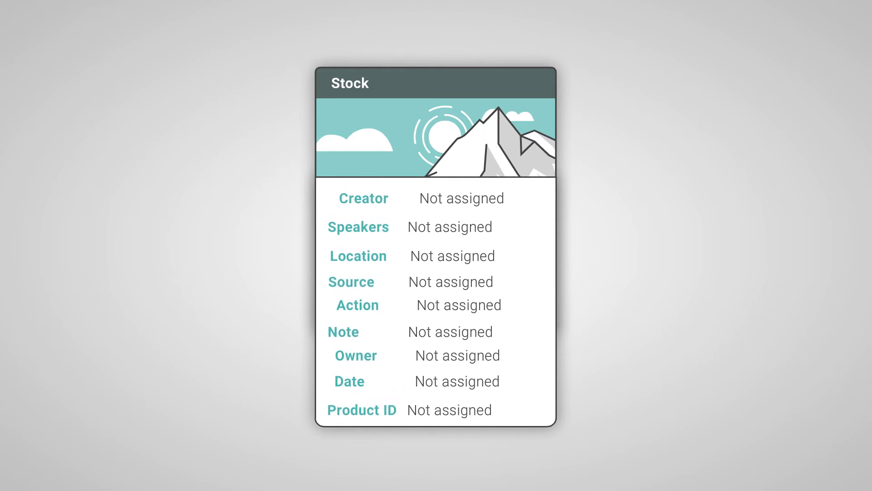
pyautogui.scroll(-3)
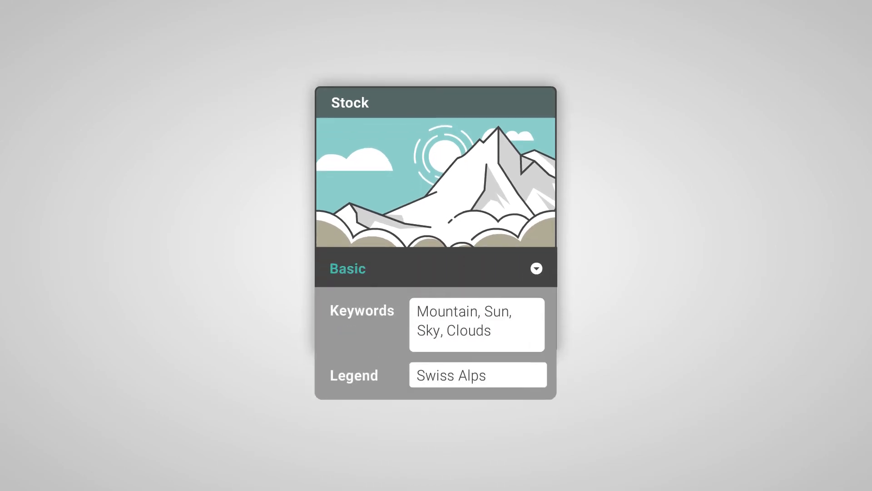
# Expand the Basic layer, then set Campaign to Summer 2018 for Families, 1-Apr-2018 to 30-Aug-2018.
pyautogui.click(536, 267)
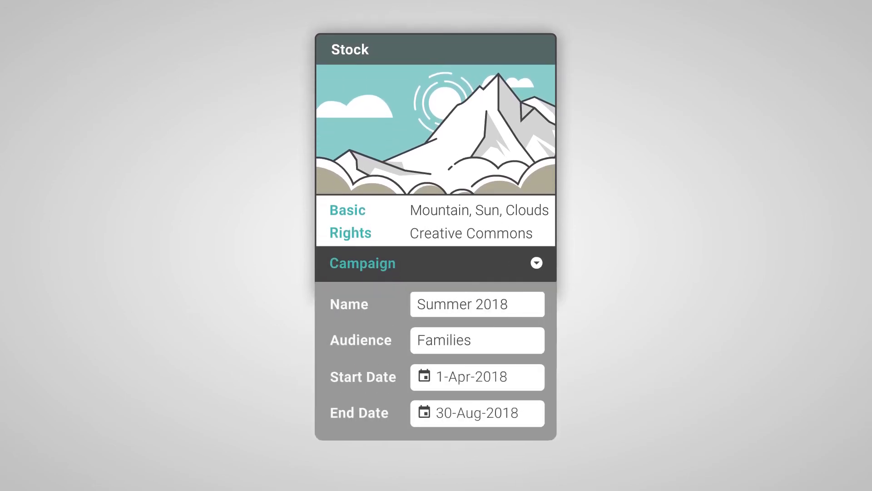
pyautogui.click(537, 263)
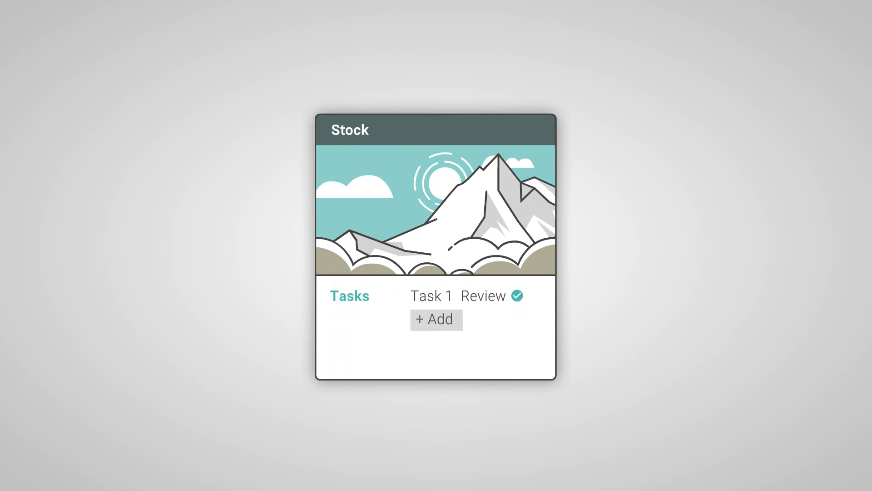
# Add Task 2 due 01-Mar-2018, responsible Sandy, with action Publish.
pyautogui.click(436, 318)
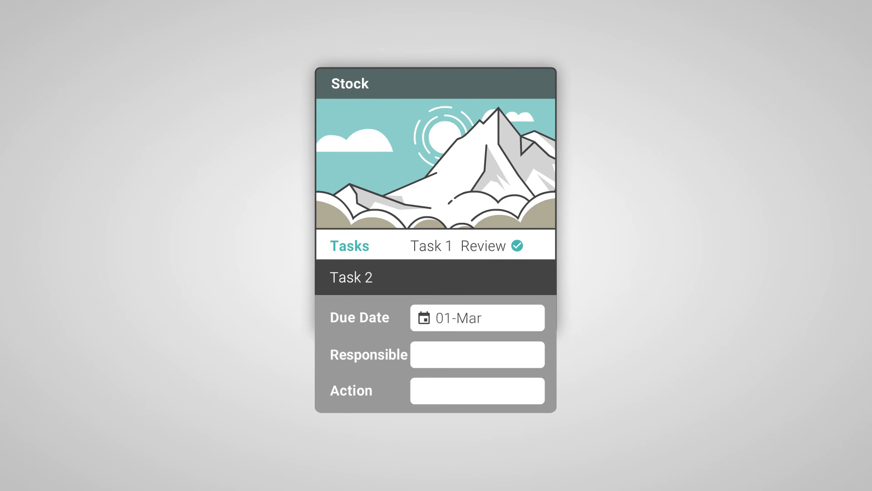
pyautogui.write('Sandy')
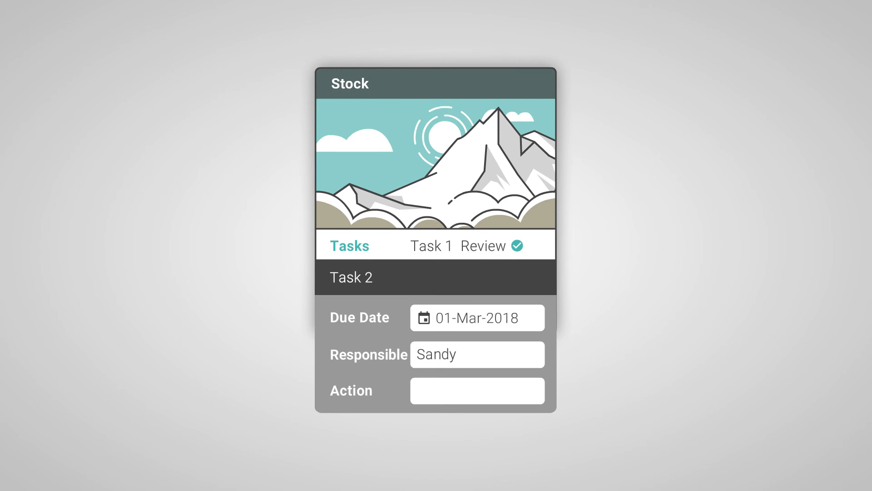
pyautogui.click(477, 390)
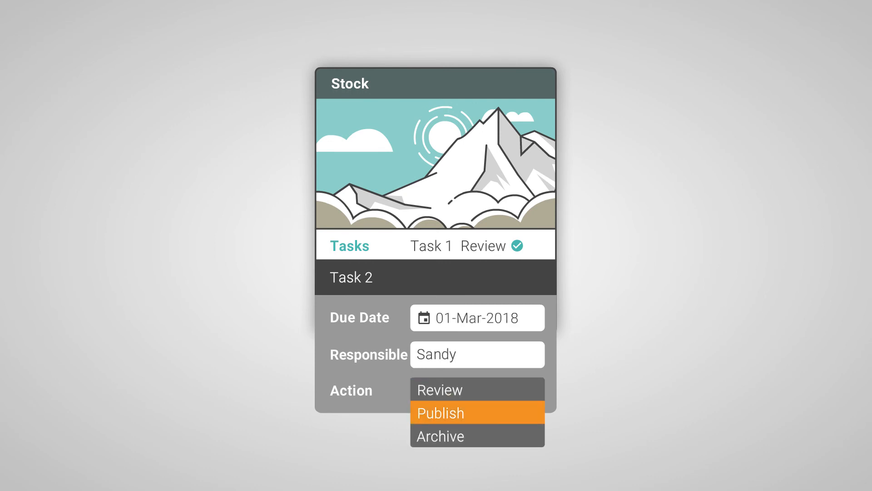
pyautogui.click(441, 413)
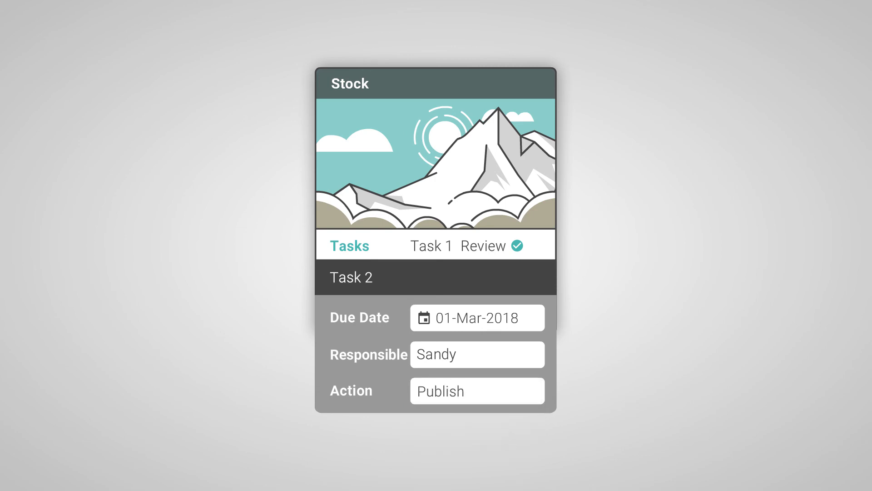